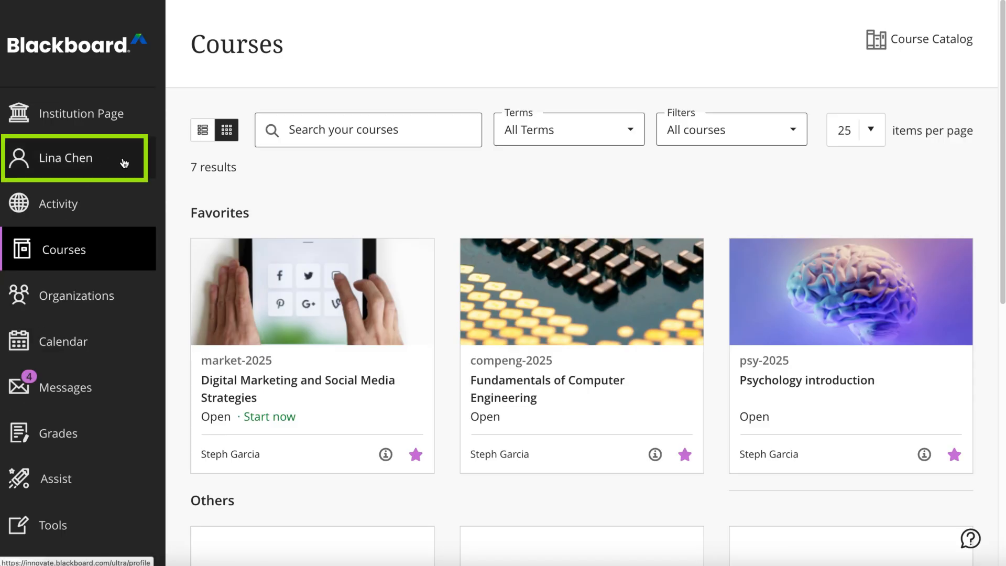
Open the profile page and its stream notification settings from Global Notification Settings
left_click(64, 159)
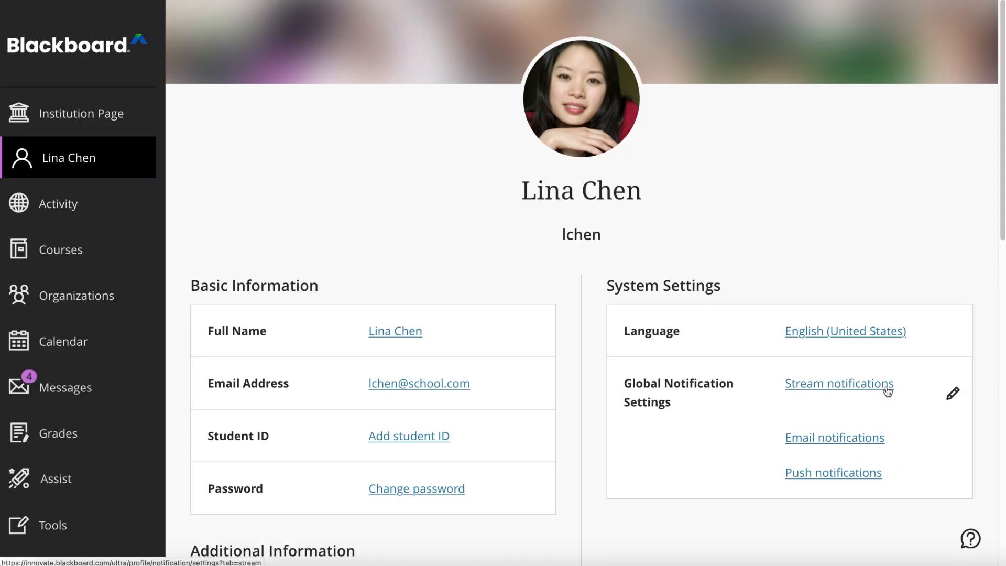
left_click(839, 383)
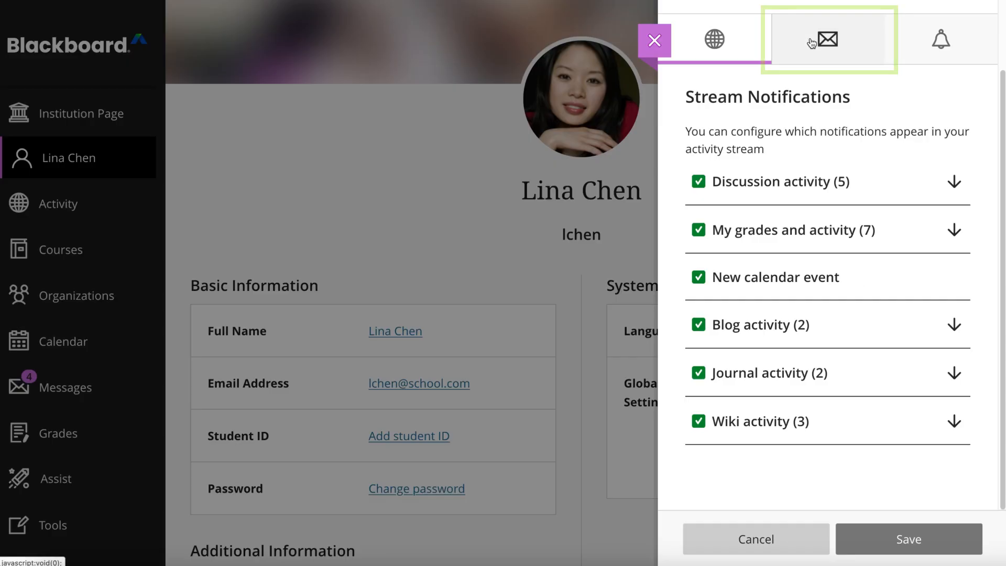
Review the email notification options, then switch to the push notification options
left_click(827, 38)
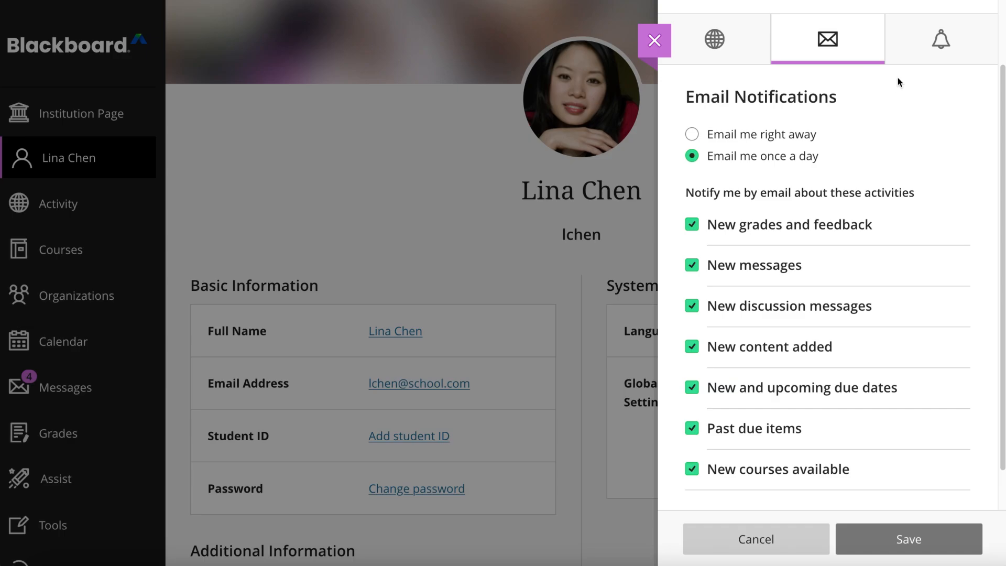
left_click(941, 38)
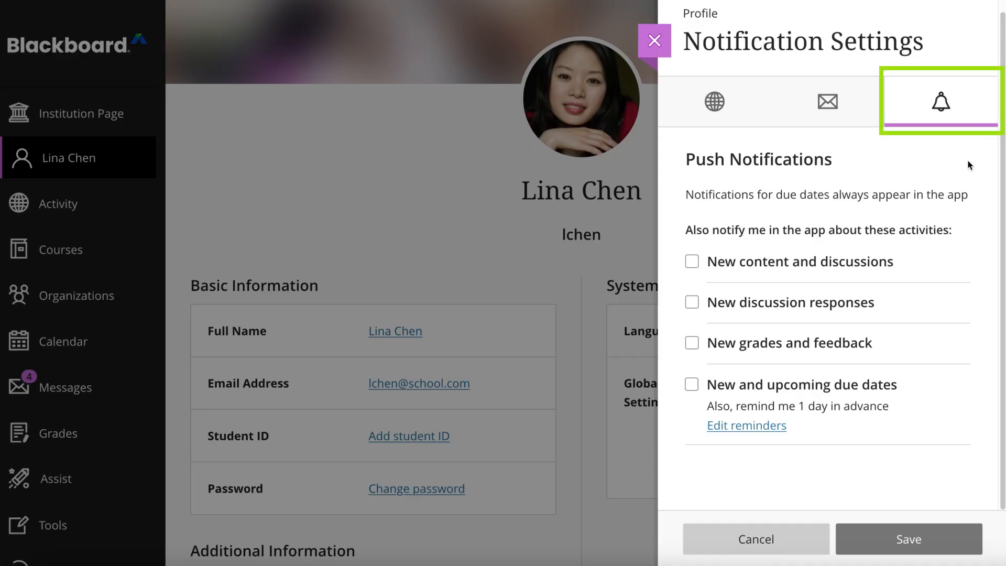
Enable push alerts for 'New content and discussions' and 'New discussion responses' and save
left_click(692, 262)
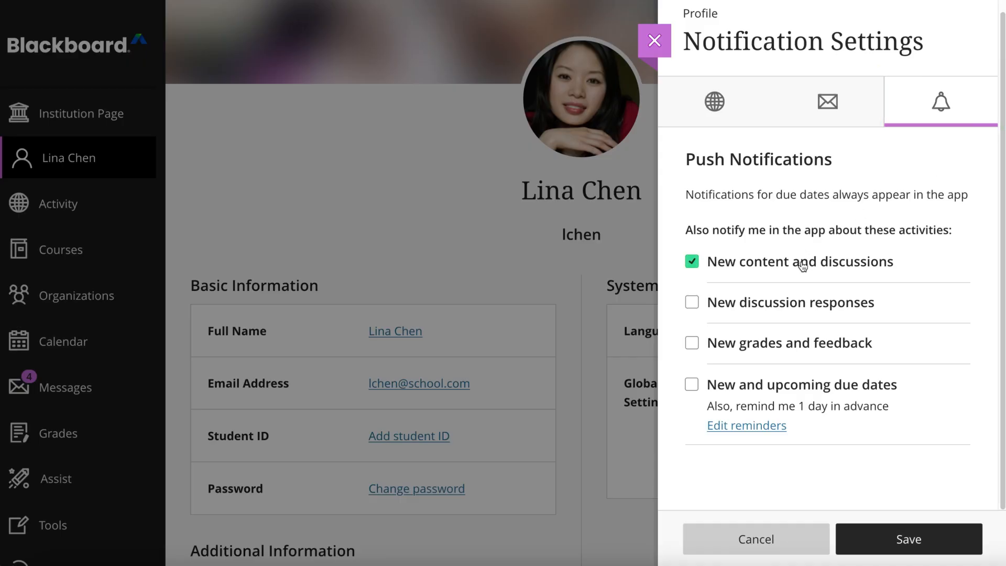
left_click(691, 302)
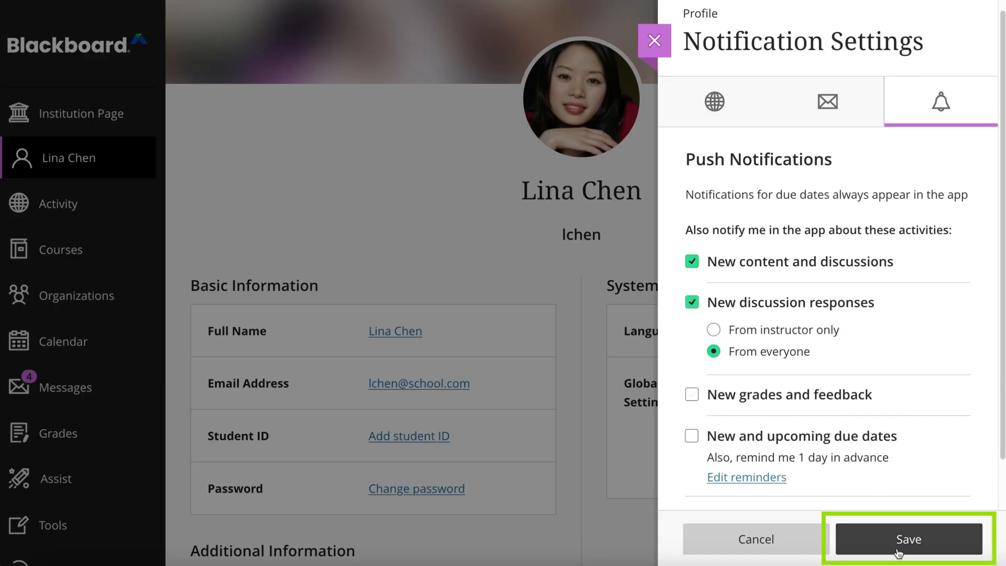
left_click(908, 539)
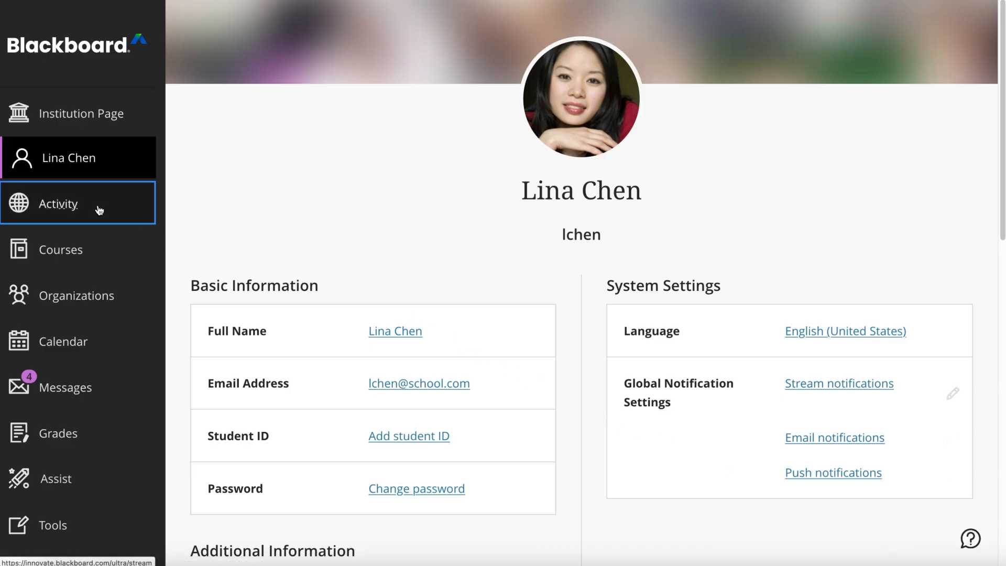
Open the Activity Stream and its notification settings via the gear icon
left_click(79, 204)
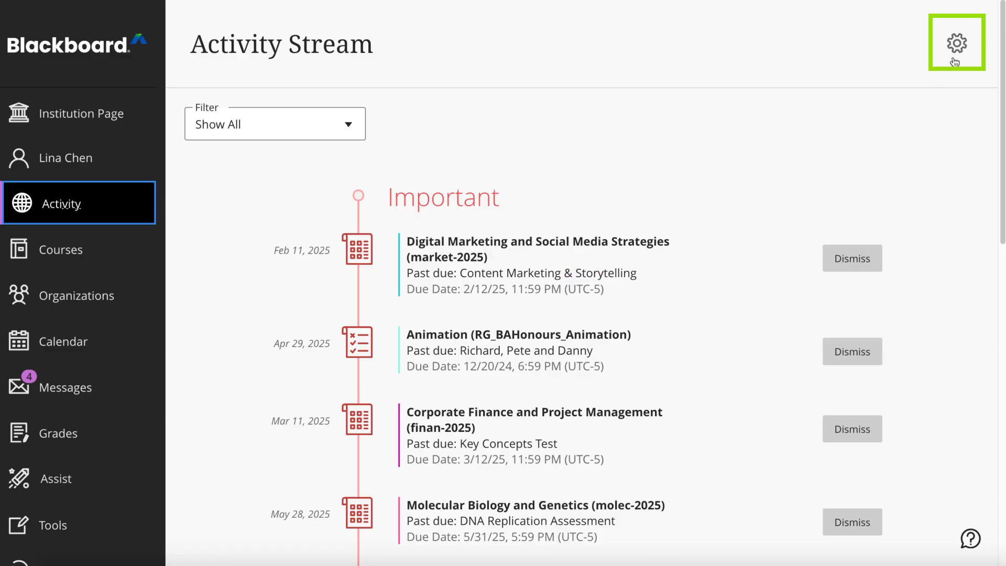
left_click(956, 42)
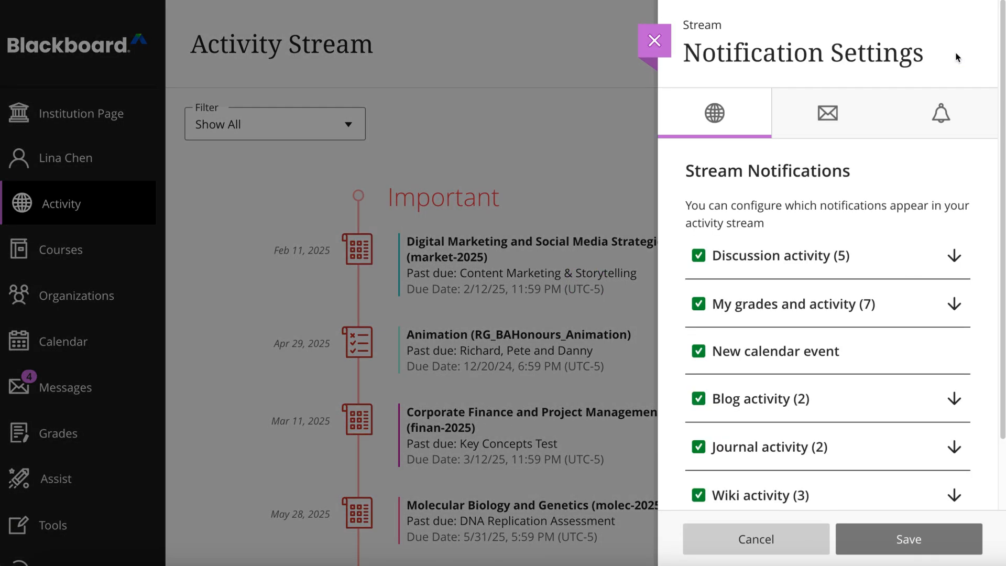